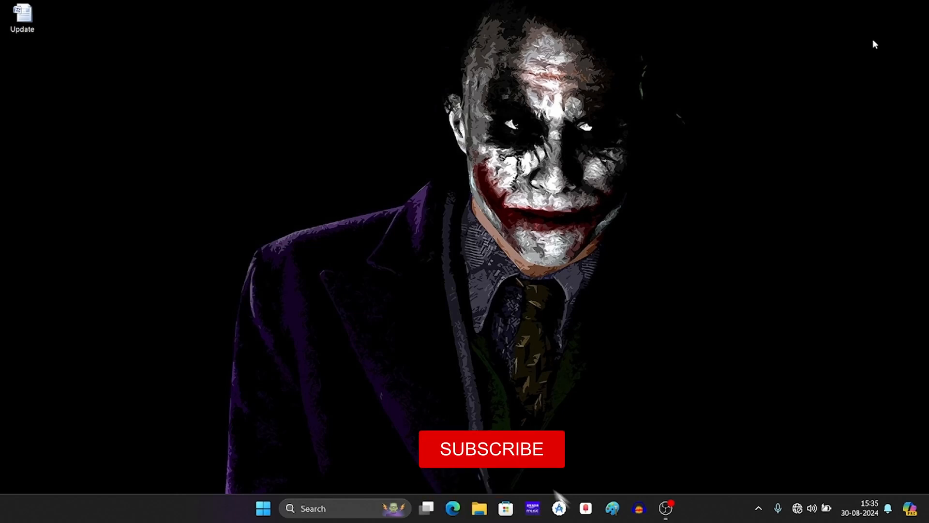
Bring up the Windows search panel from the taskbar
click(491, 448)
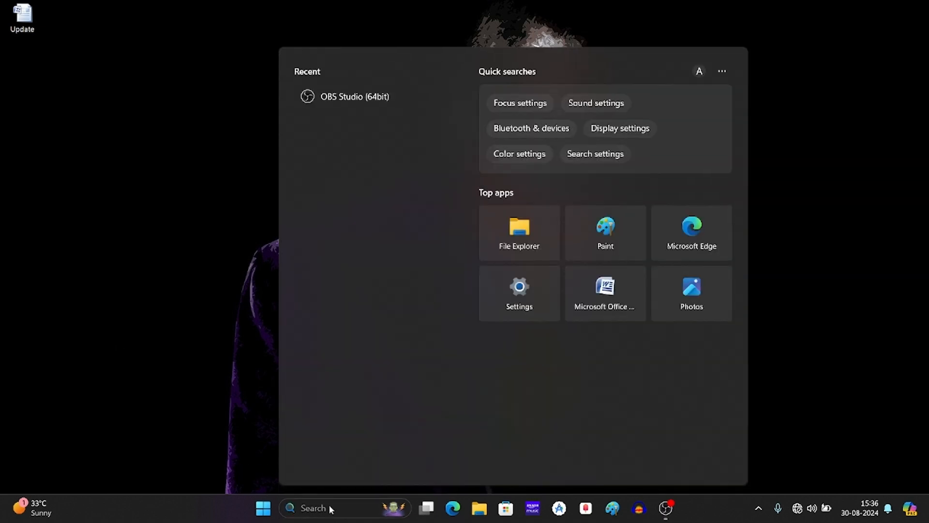
Search 'system', launch System Information, read Secure Boot State Off in System Summary, then close it
text(system informatio)
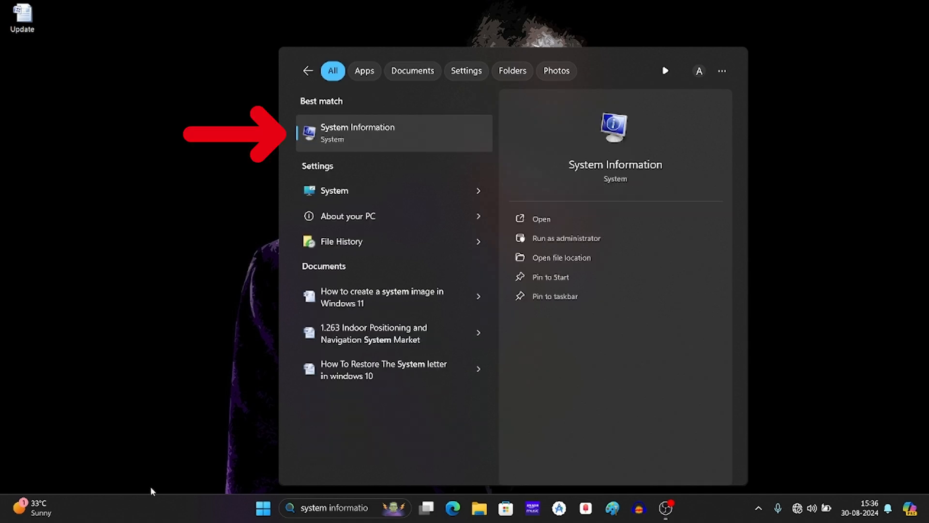
click(357, 133)
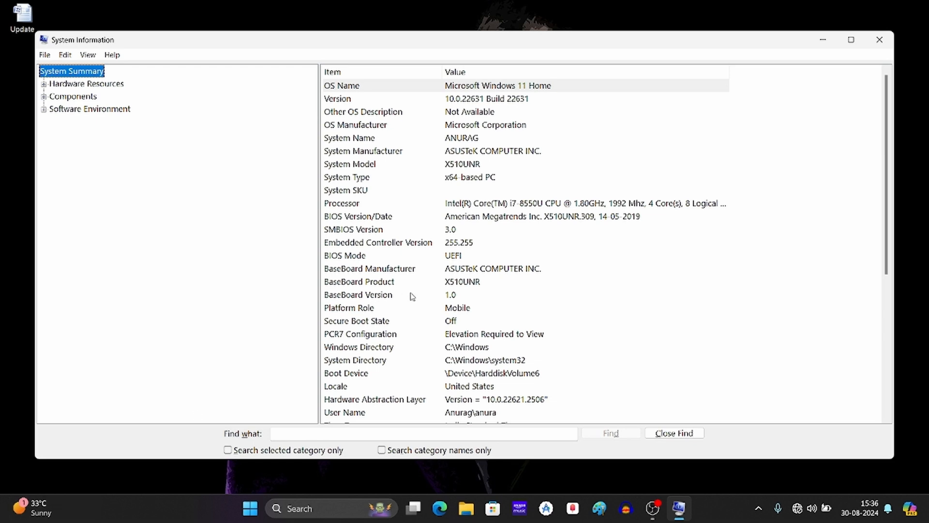
scroll(down, 3)
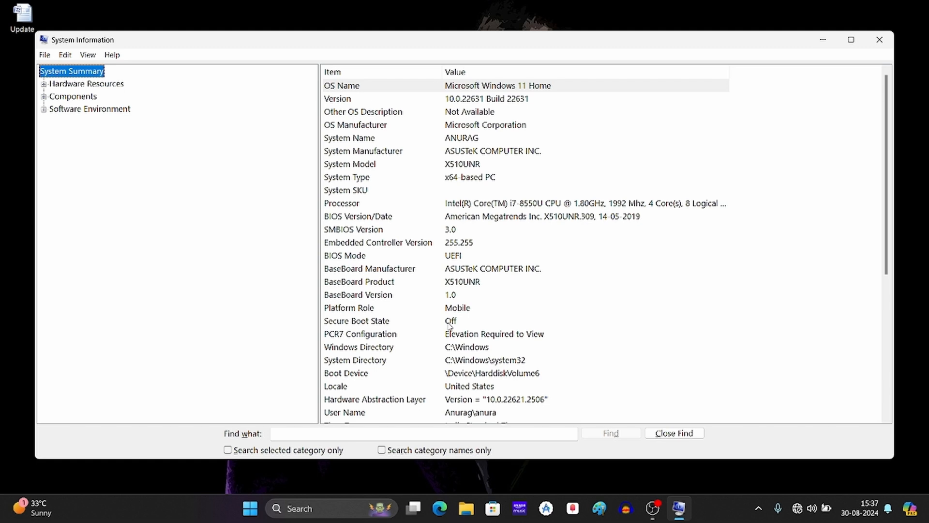
click(883, 40)
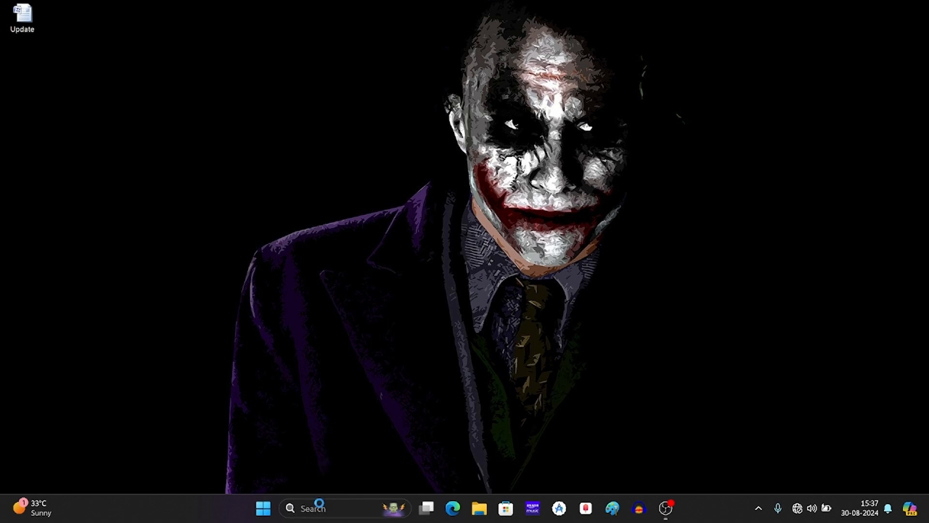
Launch Settings via search, go to System > Recovery and restart into Advanced startup
text(see)
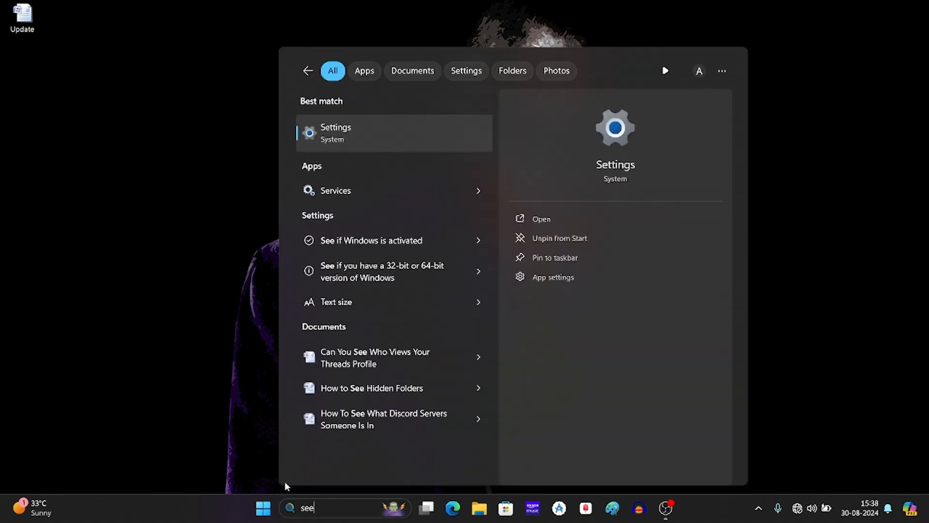
click(335, 133)
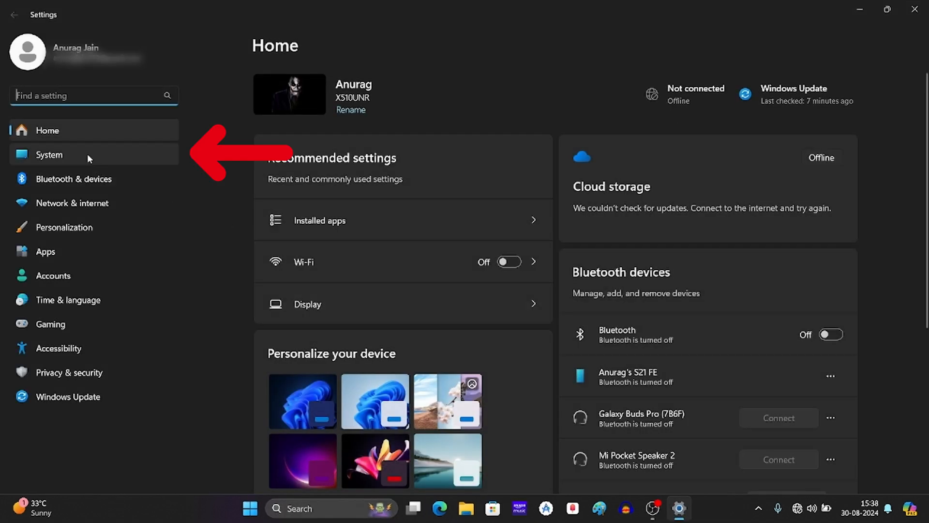
click(49, 155)
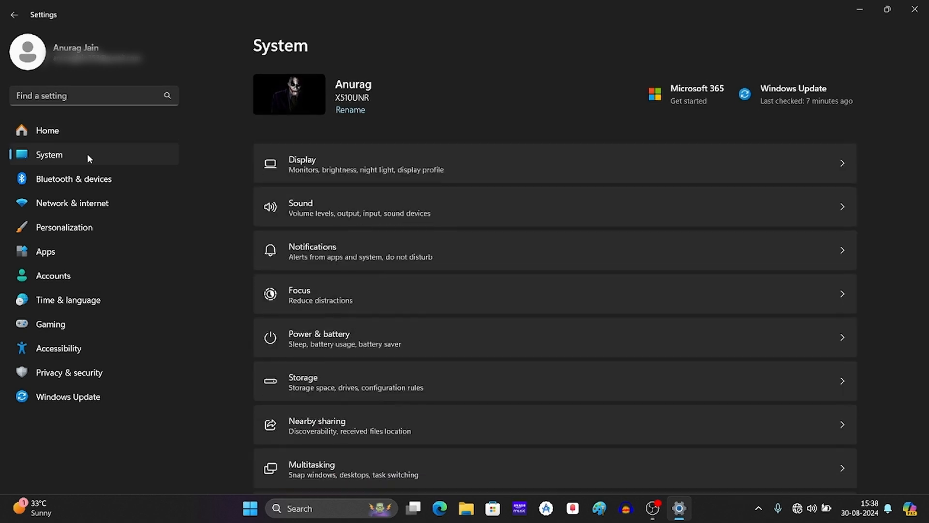
scroll(down, 3)
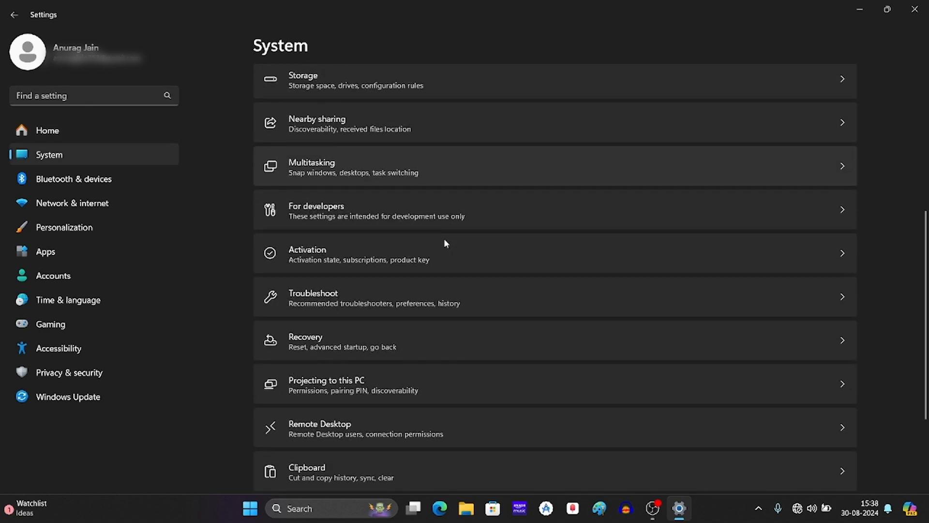
click(306, 341)
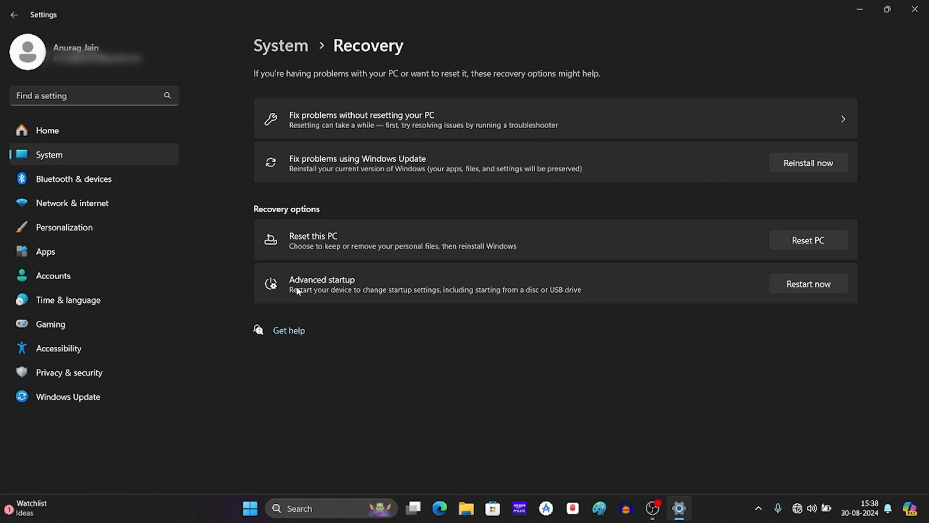
click(807, 283)
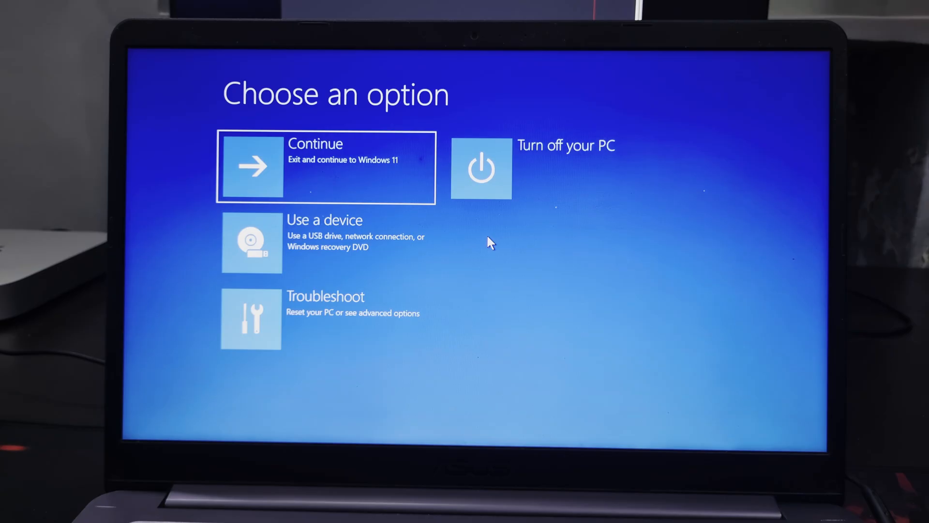
mouse_move(421, 258)
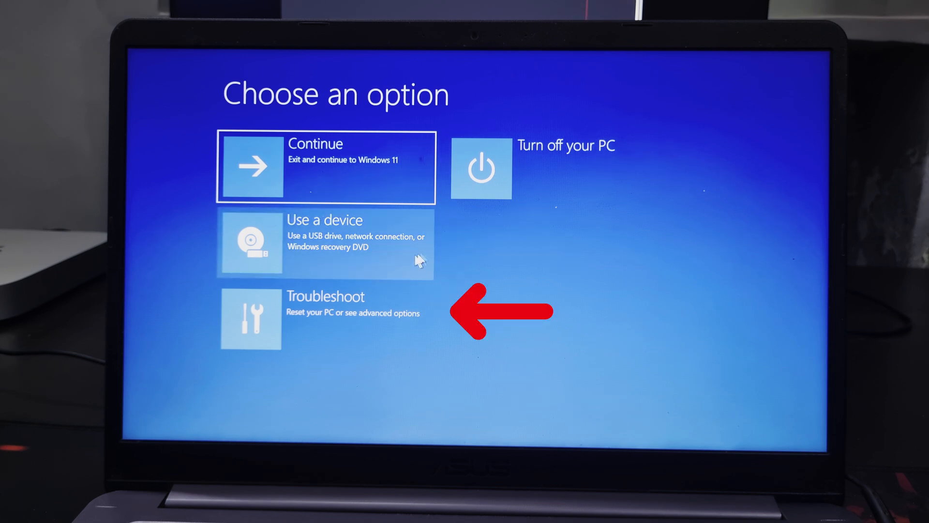
Choose Troubleshoot > Advanced options > UEFI Firmware Settings and restart into firmware setup
click(326, 318)
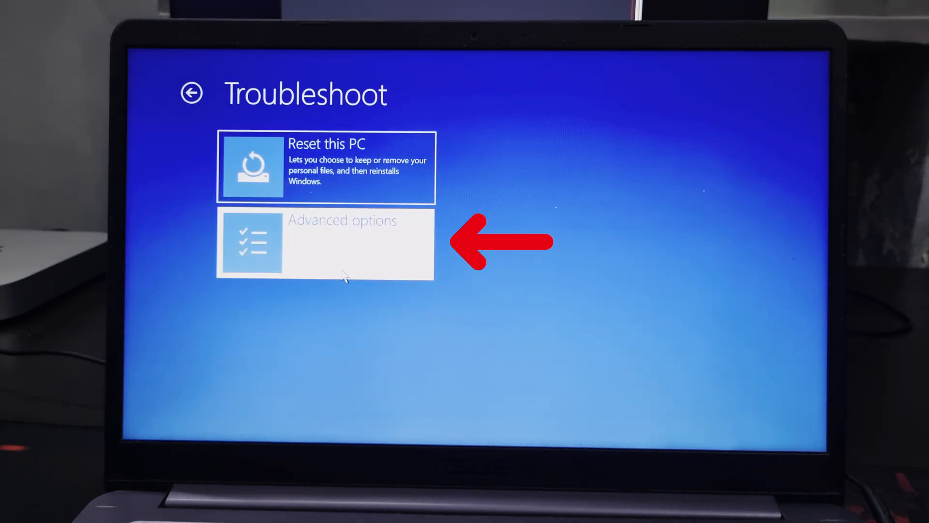
click(326, 244)
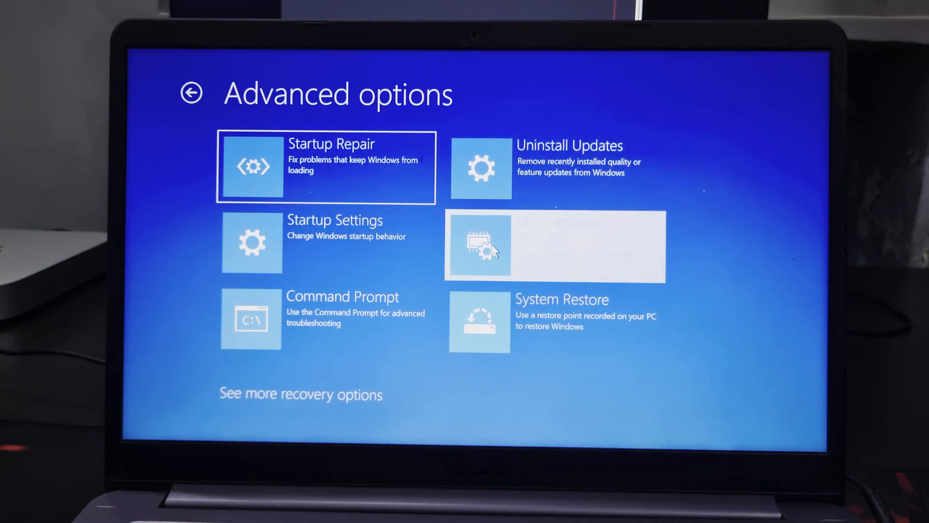
click(554, 246)
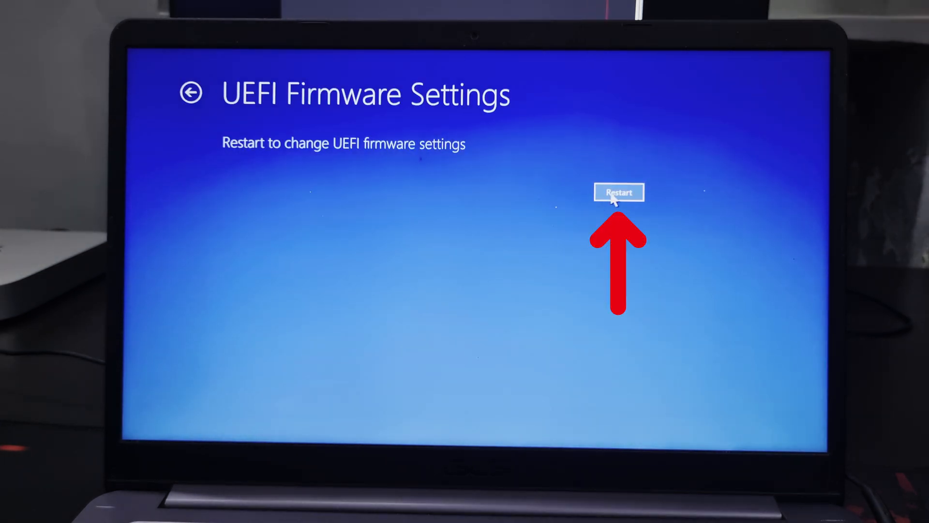
click(618, 192)
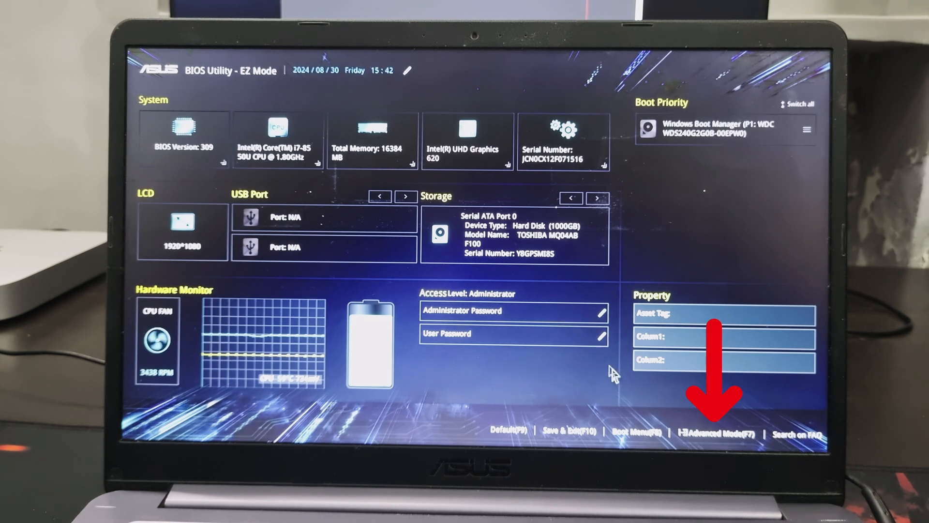
Switch to Advanced Mode and set Secure Boot Control to Enabled under Security
click(717, 432)
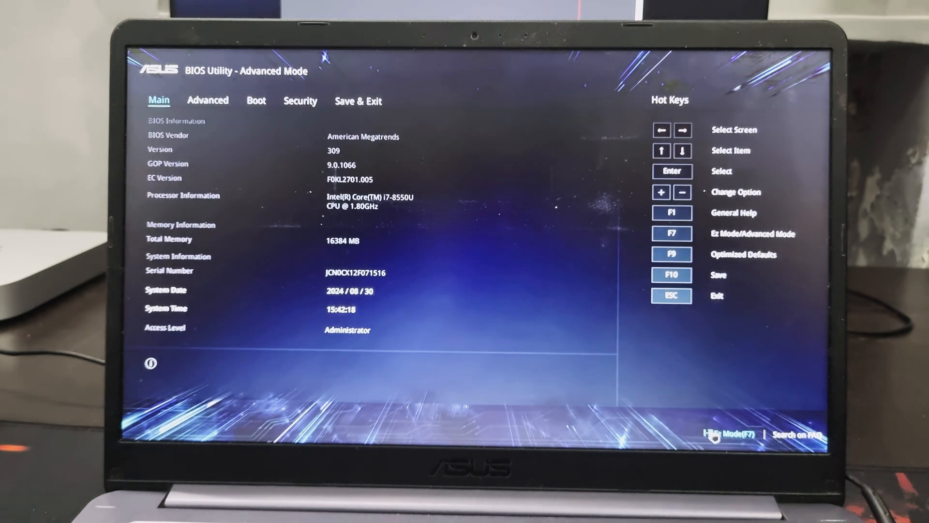
click(300, 101)
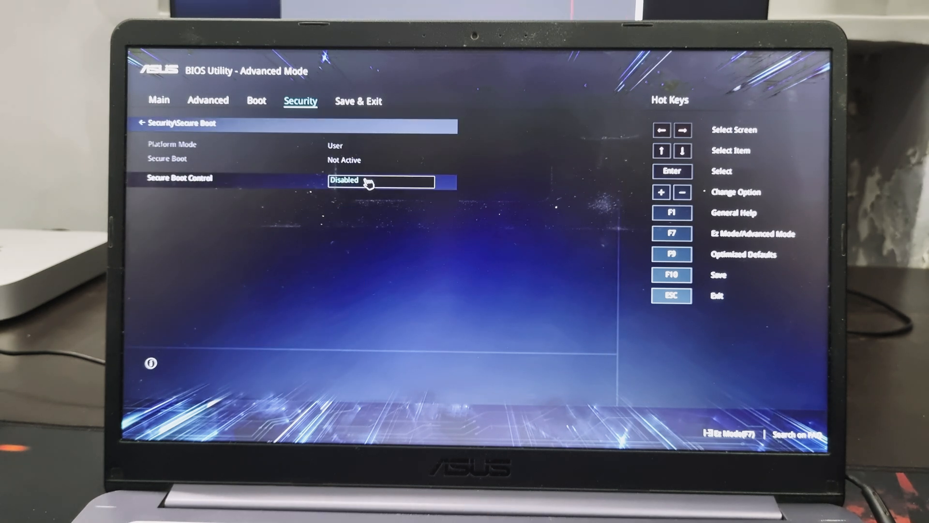
click(391, 181)
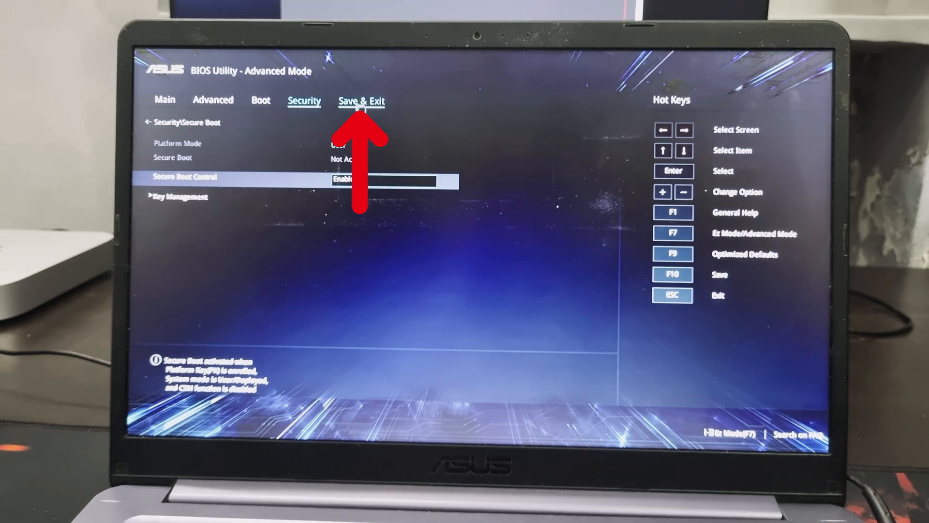
Save changes and exit the BIOS, confirming with OK to reboot into Windows
click(361, 100)
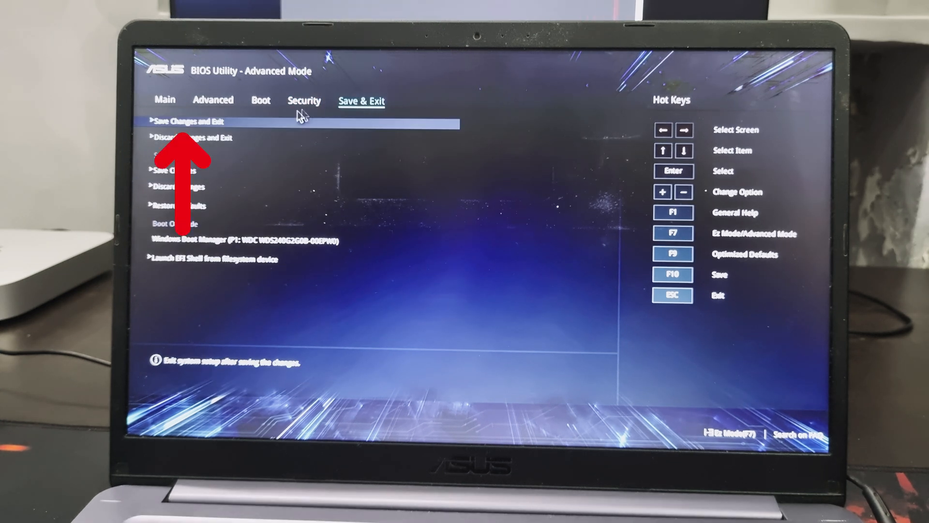
click(189, 121)
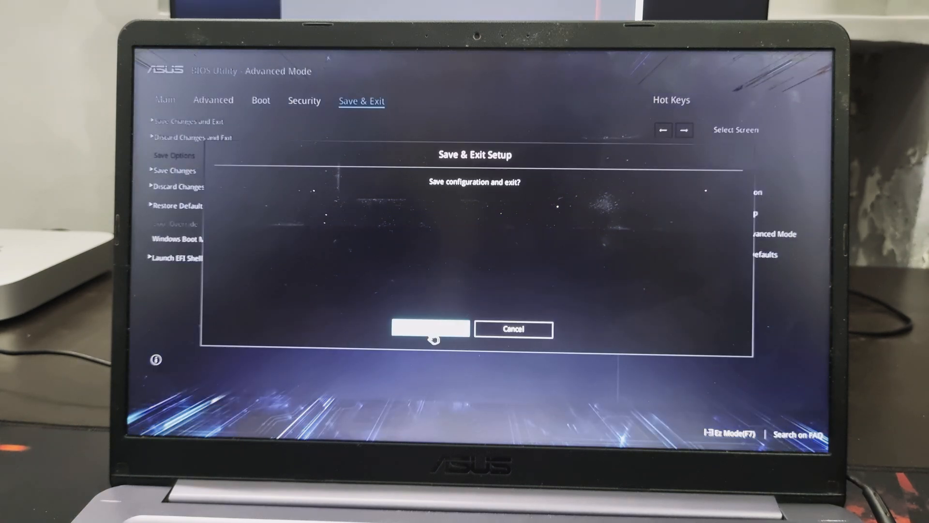
click(430, 329)
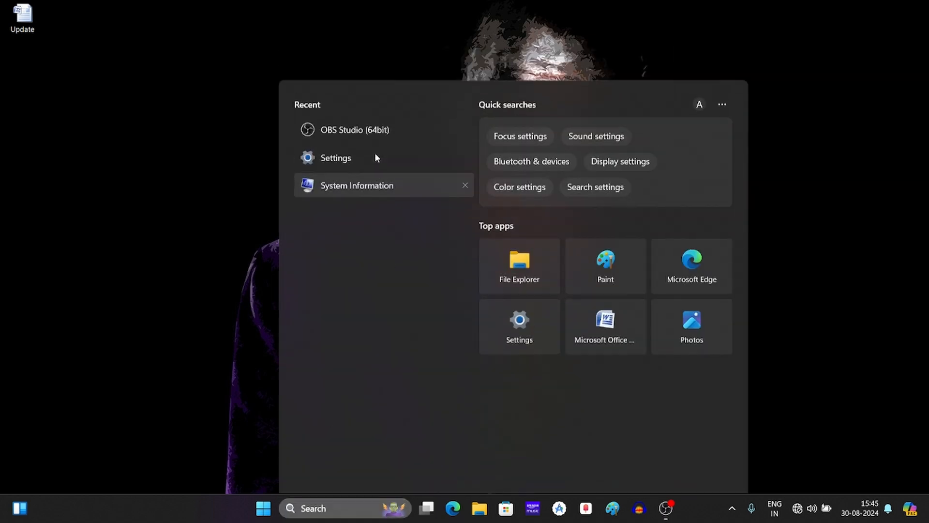
Reopen System Information from Recent, confirm Secure Boot State On, then minimize it
click(358, 185)
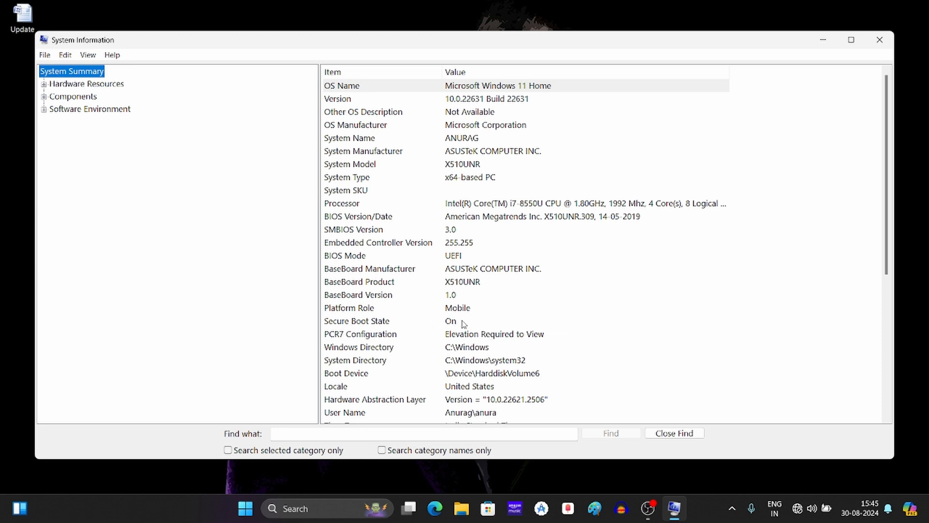
click(879, 40)
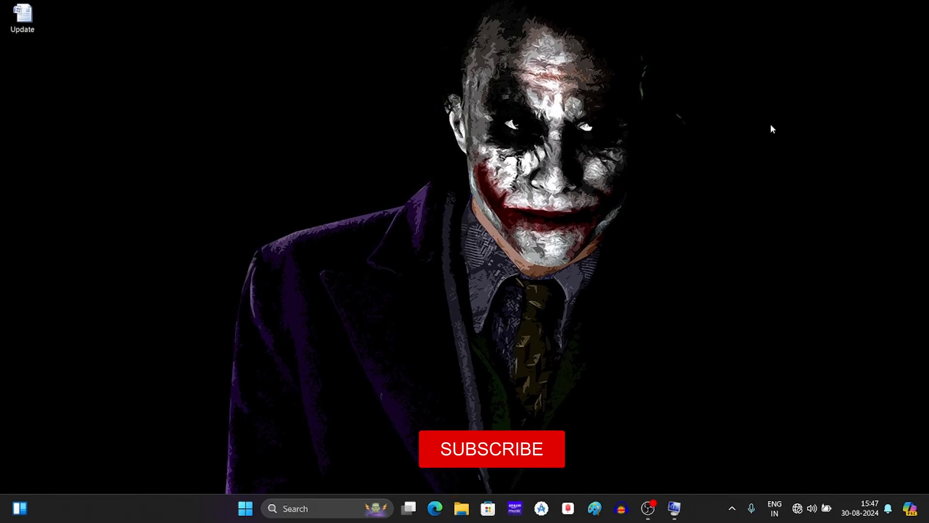
click(490, 448)
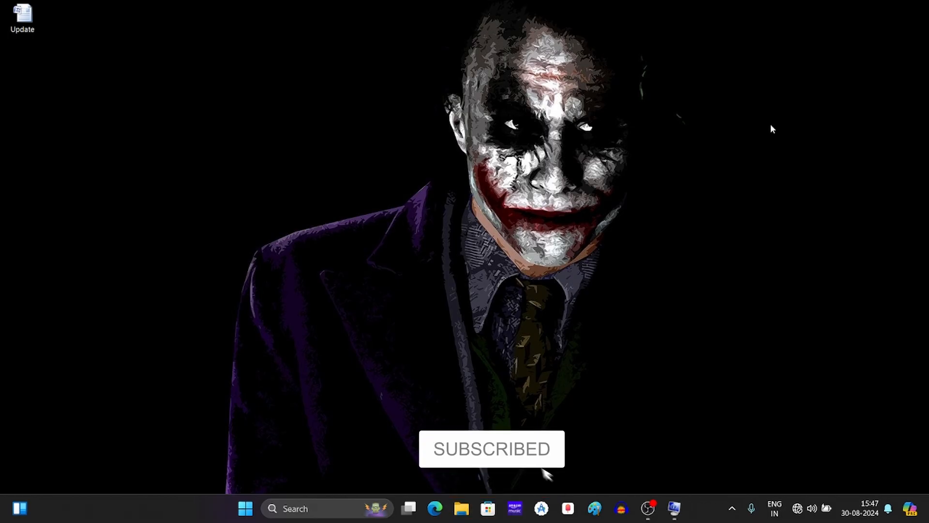